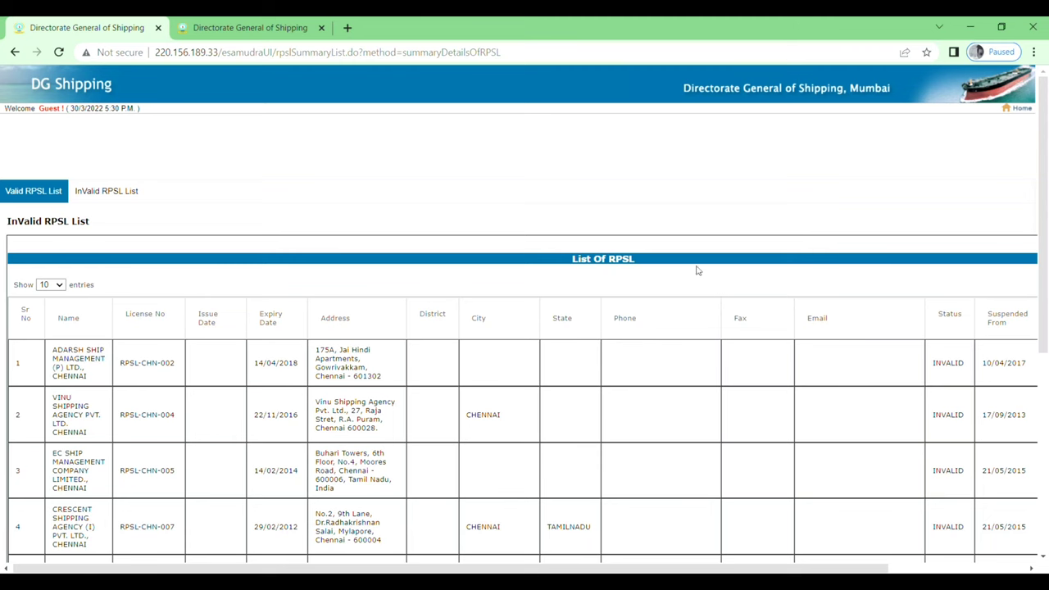
Step: Search Google for 'dg shipping' and open the Directorate General of Shipping site
{"action": "scroll", "scroll_direction": "down", "scroll_amount": 3}
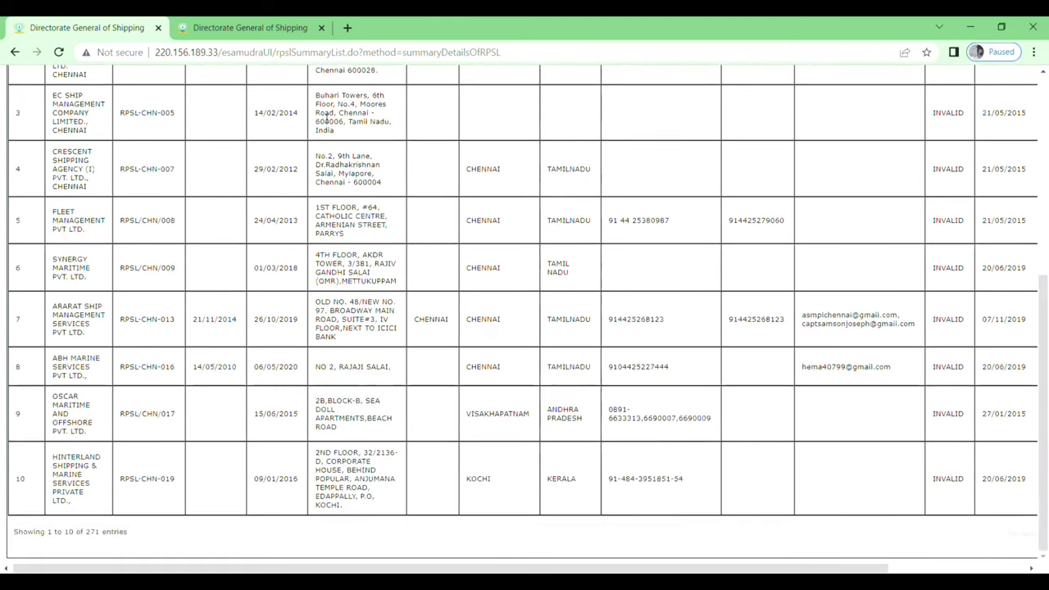
{"action": "scroll", "scroll_direction": "up", "scroll_amount": 3}
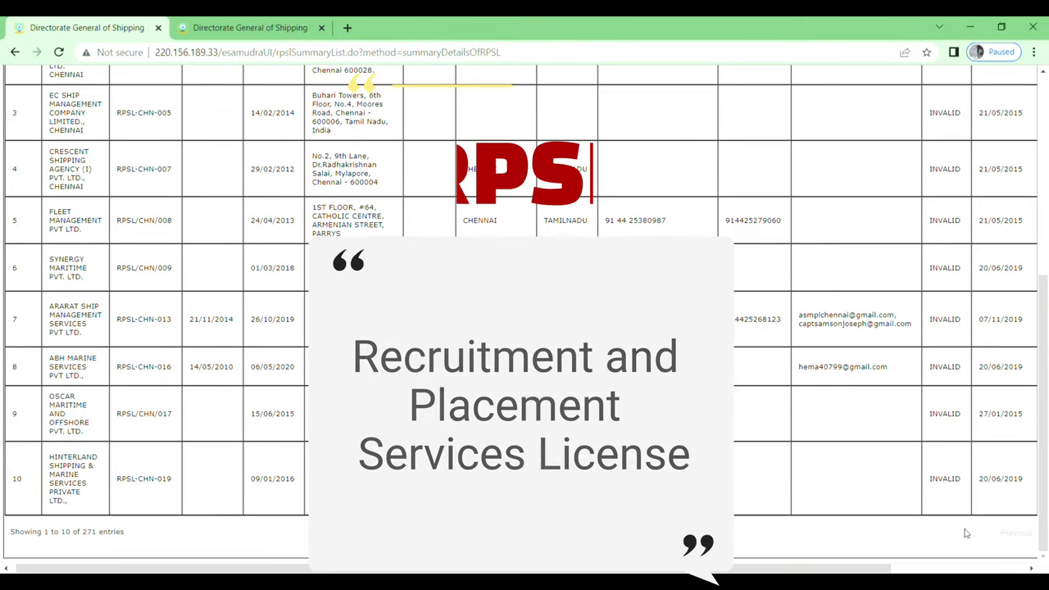
{"action": "scroll", "scroll_direction": "right", "scroll_amount": 3}
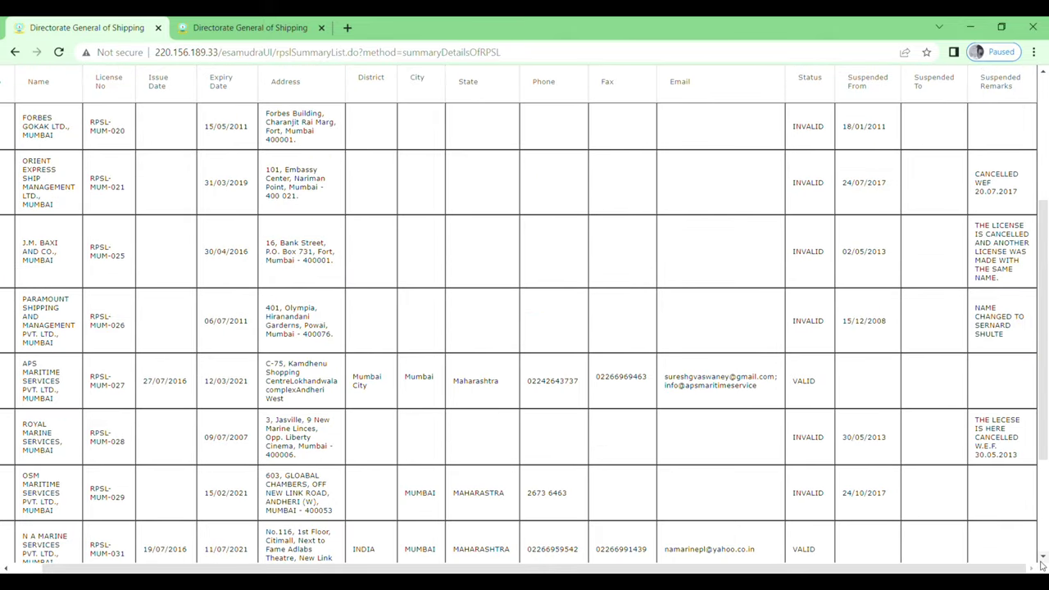
{"action": "scroll", "scroll_direction": "down", "scroll_amount": 3}
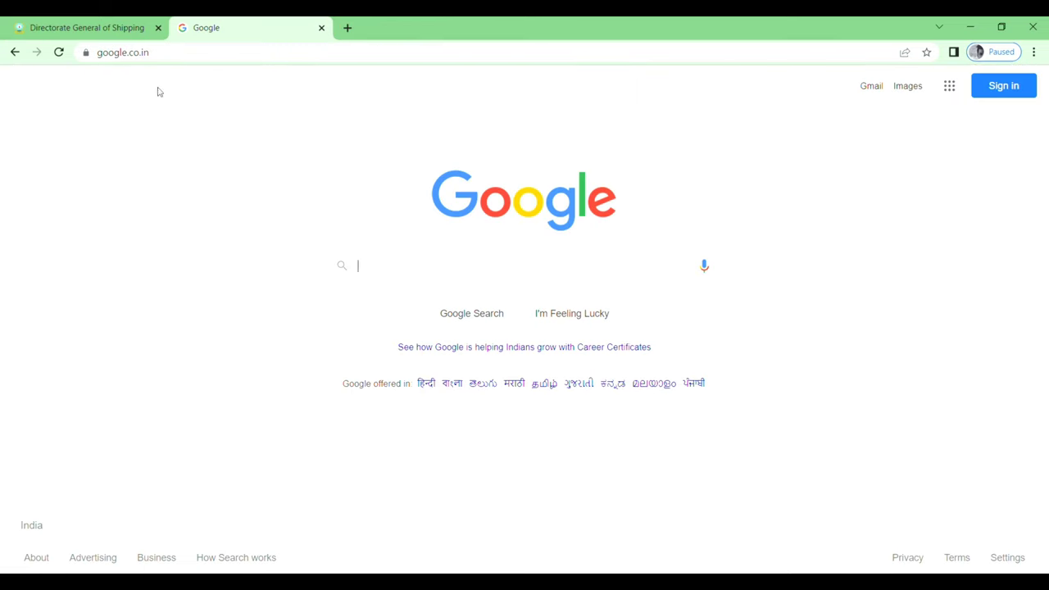
{"action": "mouse_move", "coordinate": [288, 311]}
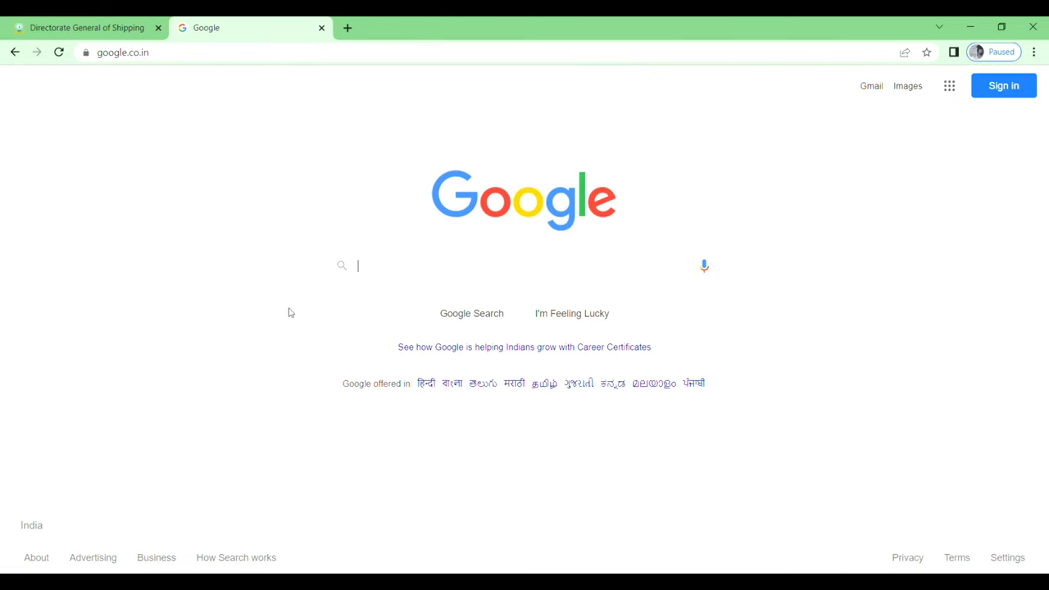
{"action": "type", "text": "dg"}
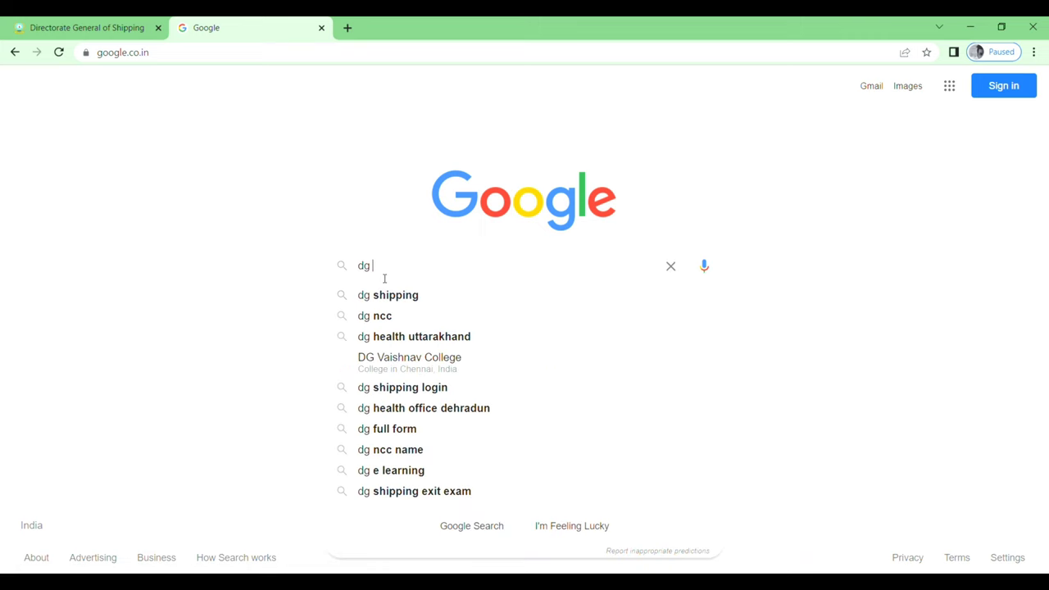
{"action": "left_click", "coordinate": [387, 295]}
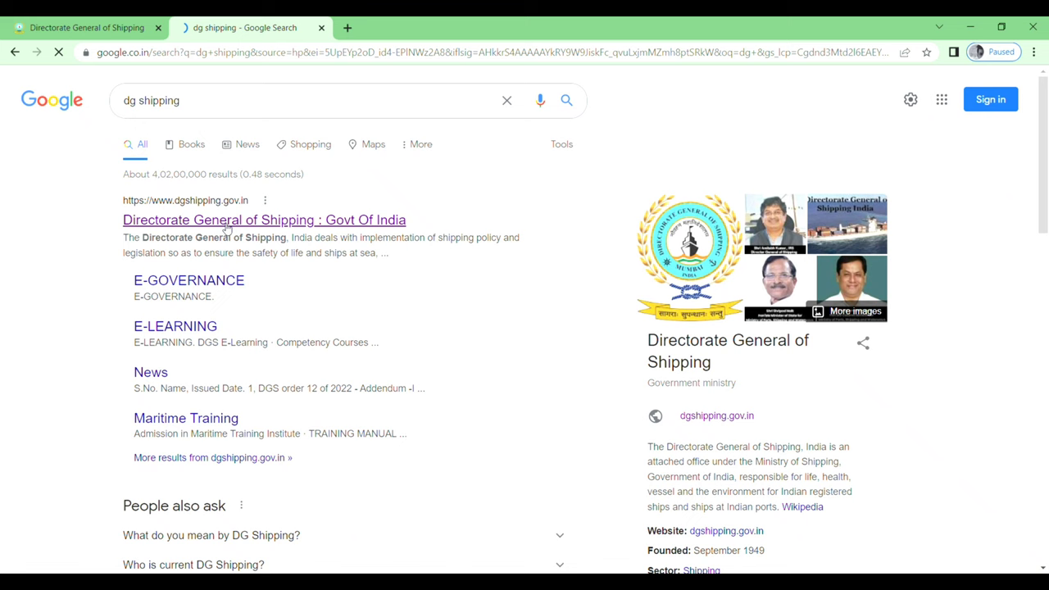
{"action": "left_click", "coordinate": [264, 219]}
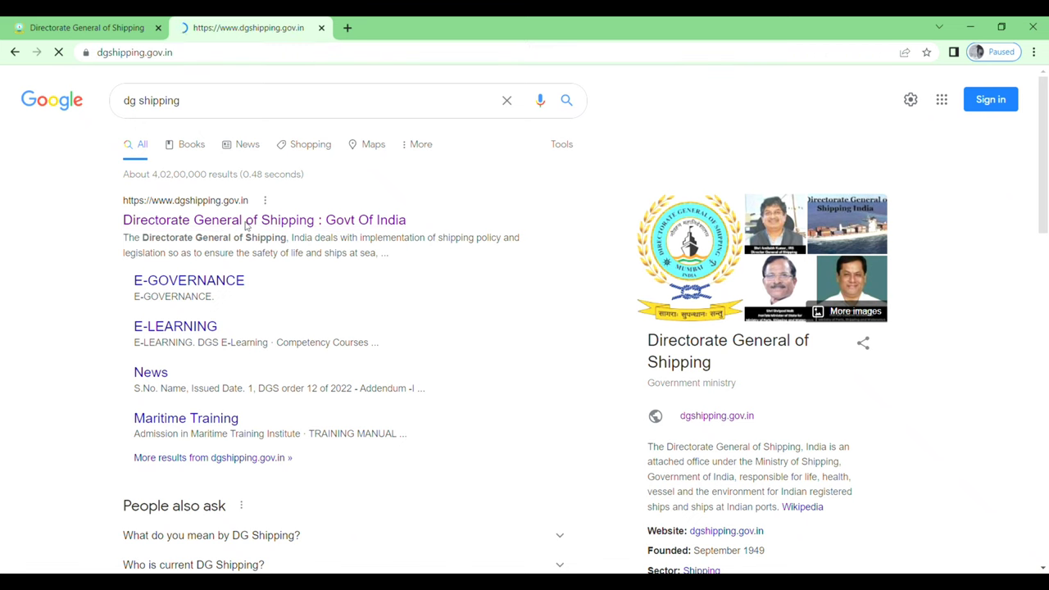
{"action": "left_click", "coordinate": [264, 219]}
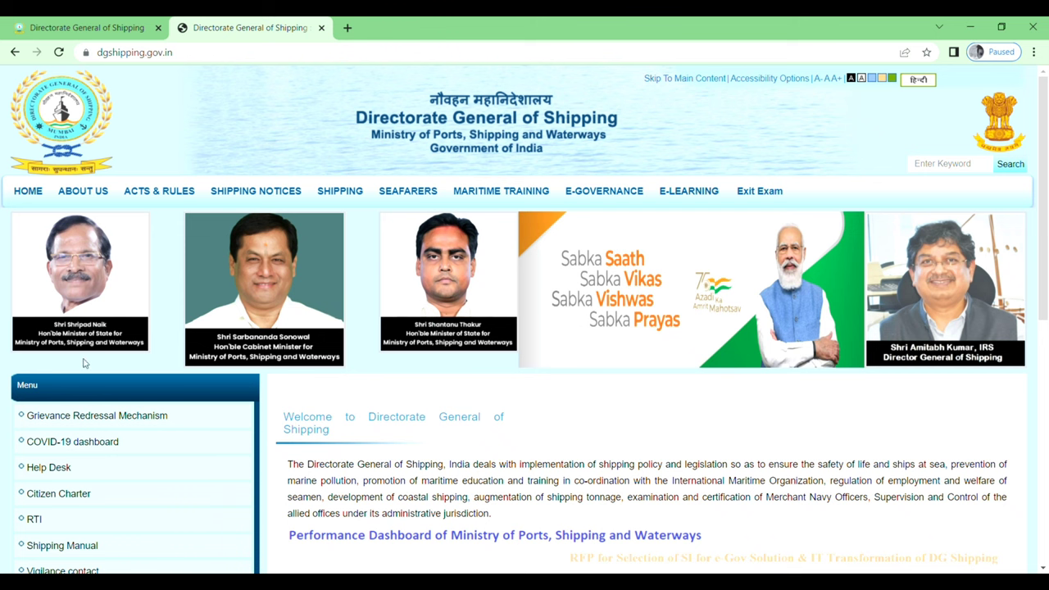
Step: Open the RPS Agencies page from the homepage's left menu
{"action": "scroll", "scroll_direction": "down", "scroll_amount": 3}
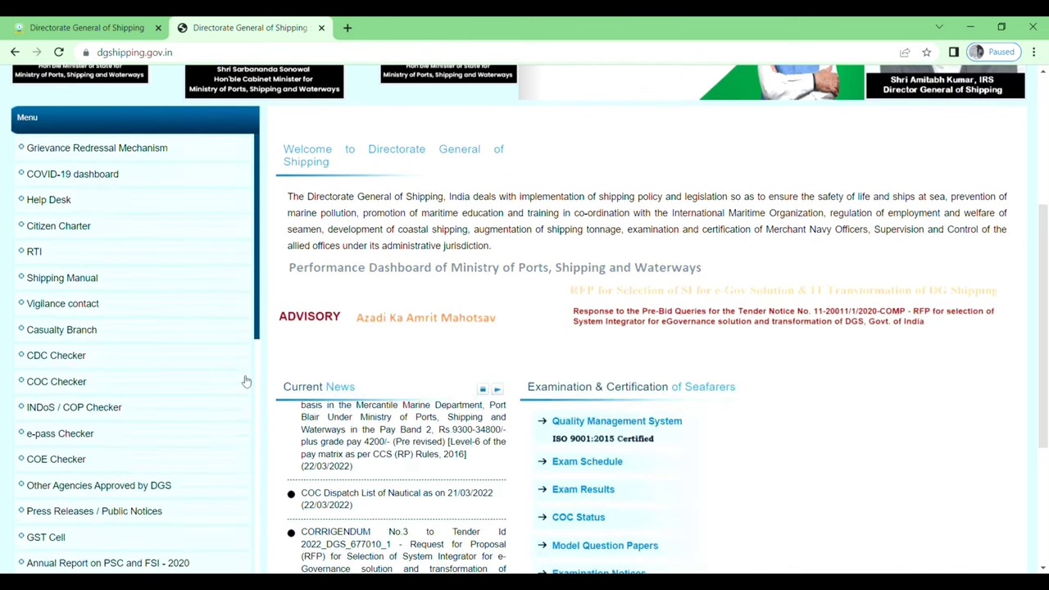
{"action": "scroll", "scroll_direction": "down", "scroll_amount": 3}
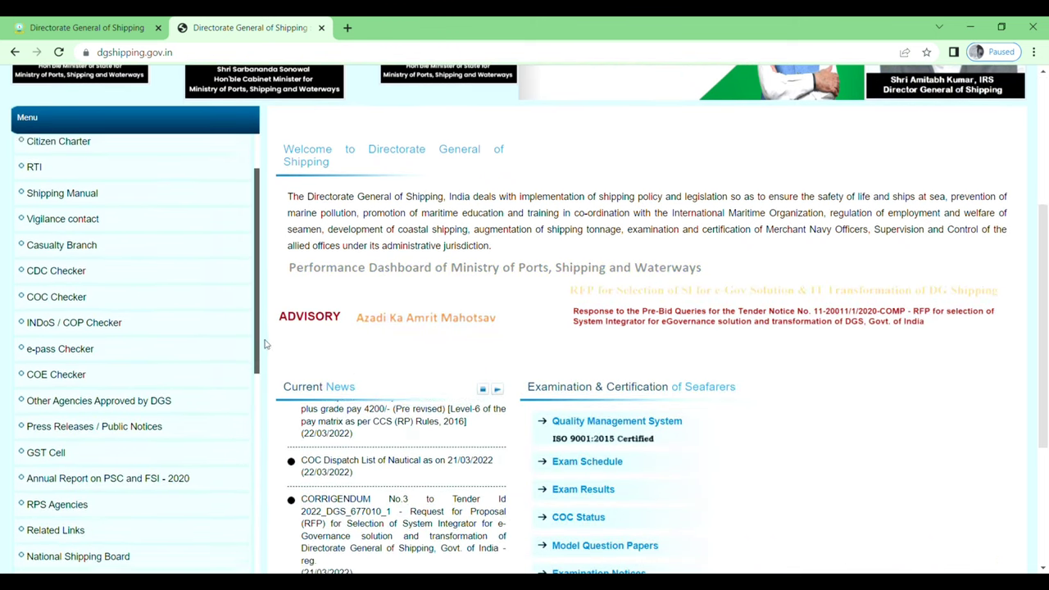
{"action": "scroll", "scroll_direction": "down", "scroll_amount": 3}
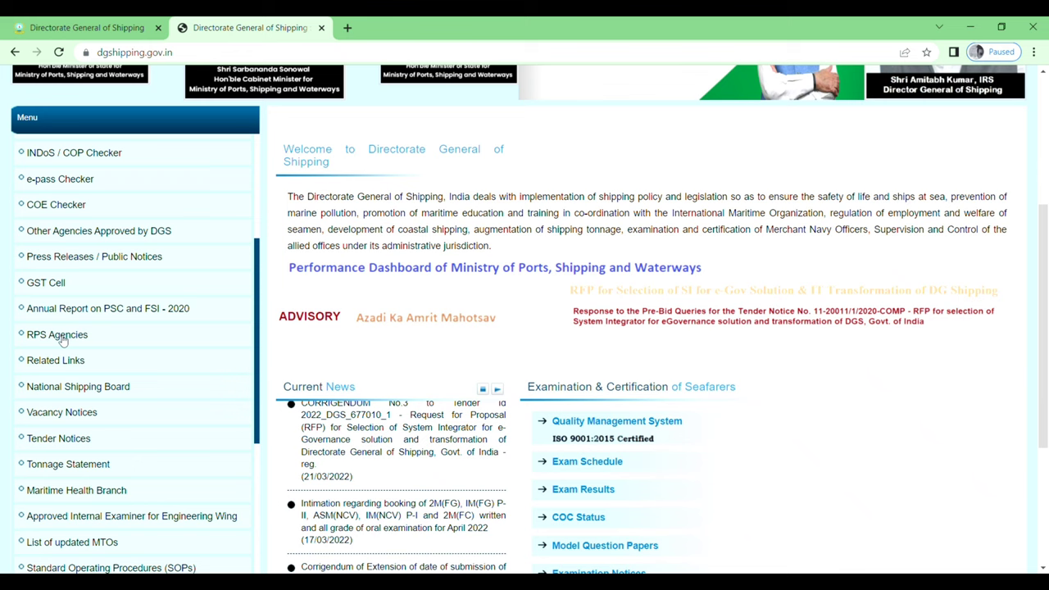
{"action": "left_click", "coordinate": [58, 334]}
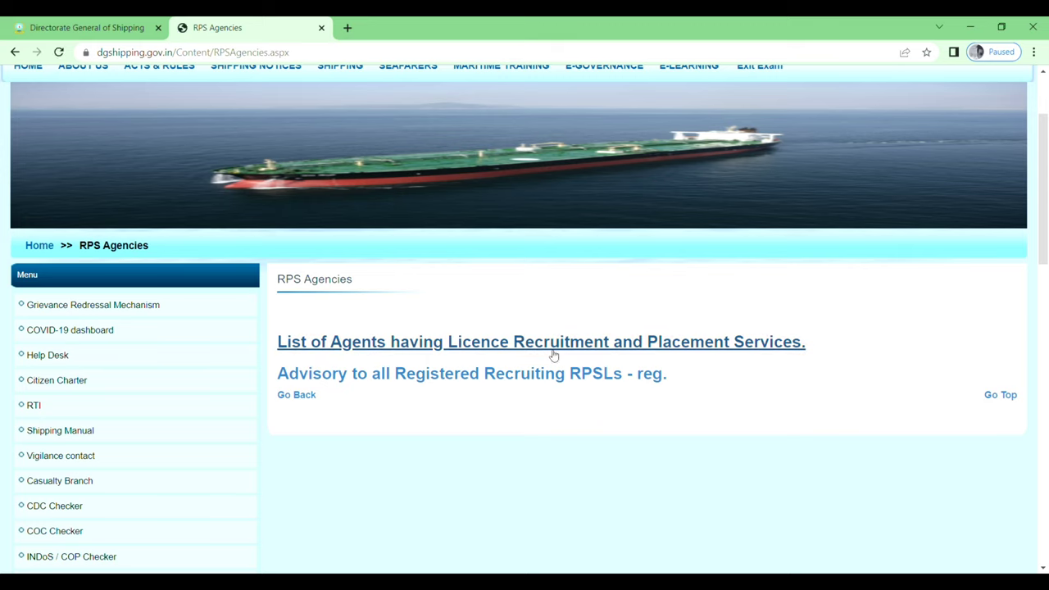
{"action": "mouse_move", "coordinate": [386, 349]}
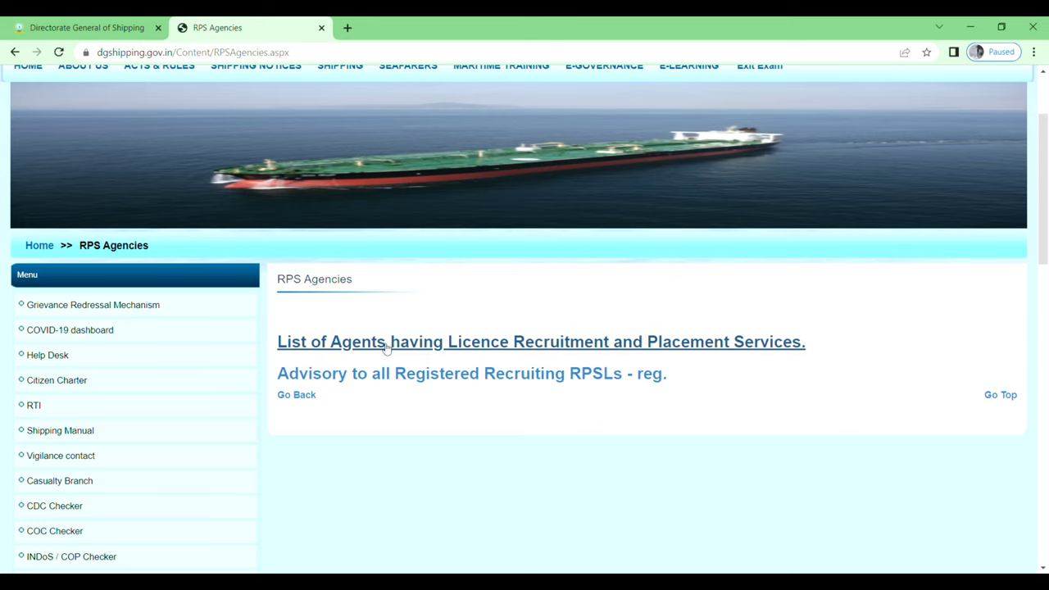
Step: Open the List of Agents having Licence Recruitment and Placement Services
{"action": "left_click", "coordinate": [541, 343]}
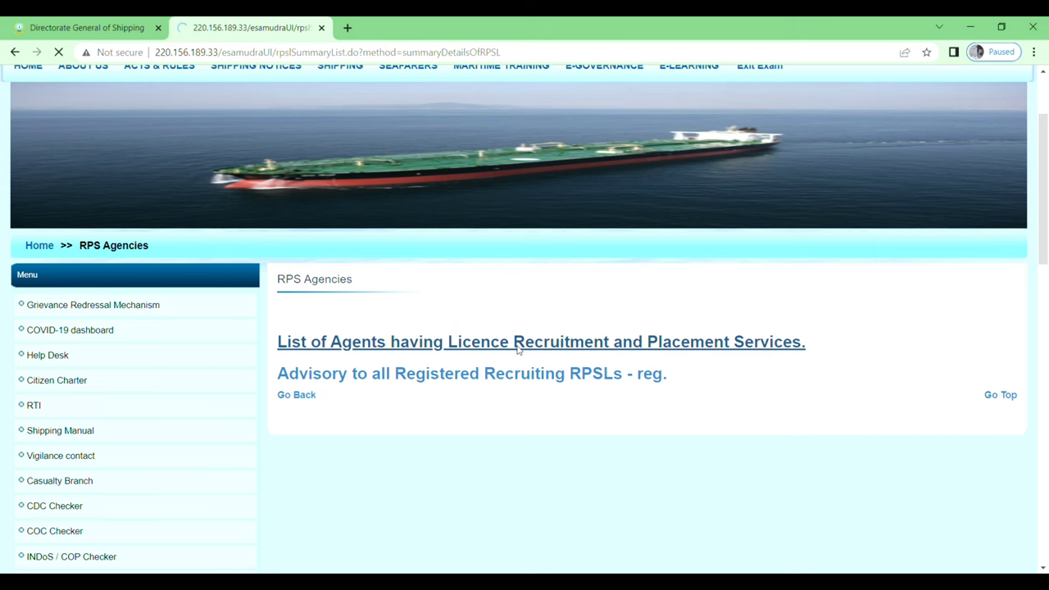
{"action": "left_click", "coordinate": [541, 342]}
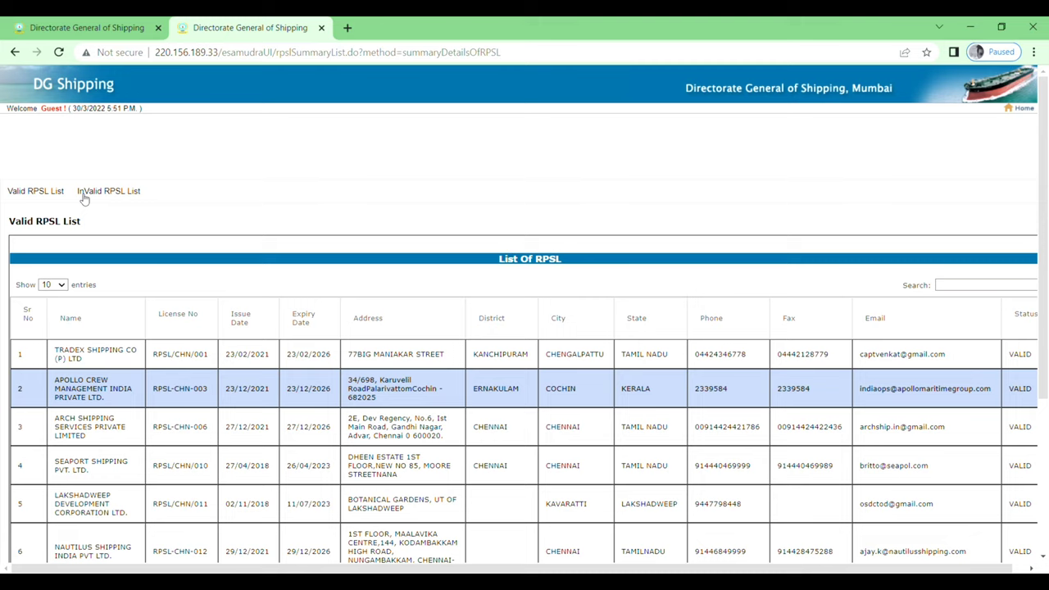
{"action": "mouse_move", "coordinate": [95, 206]}
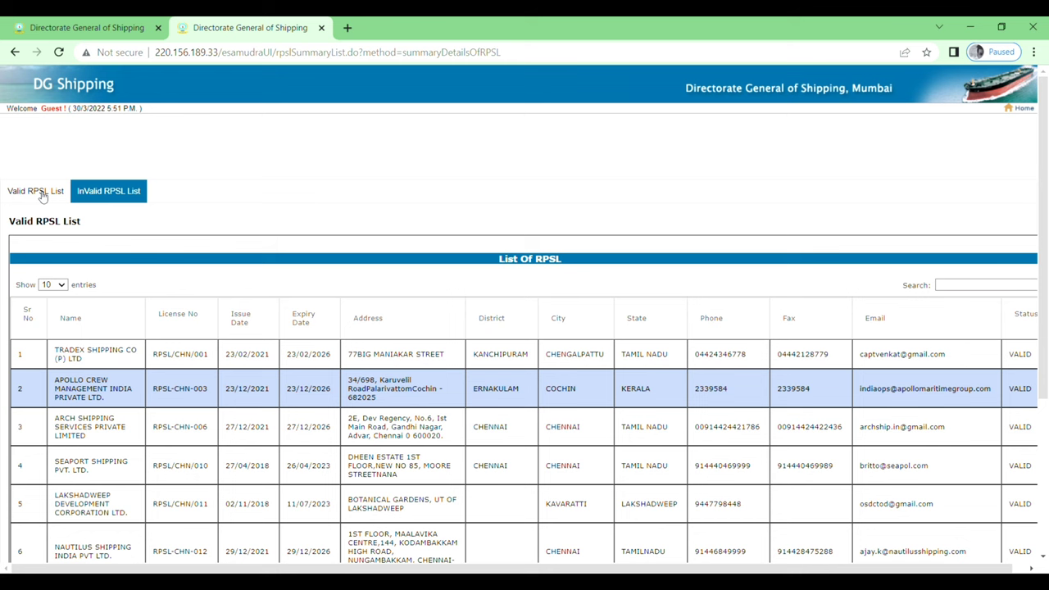
Step: Jump to the last page of the Valid RPSL List, entries 411 to 419
{"action": "scroll", "scroll_direction": "down", "scroll_amount": 3}
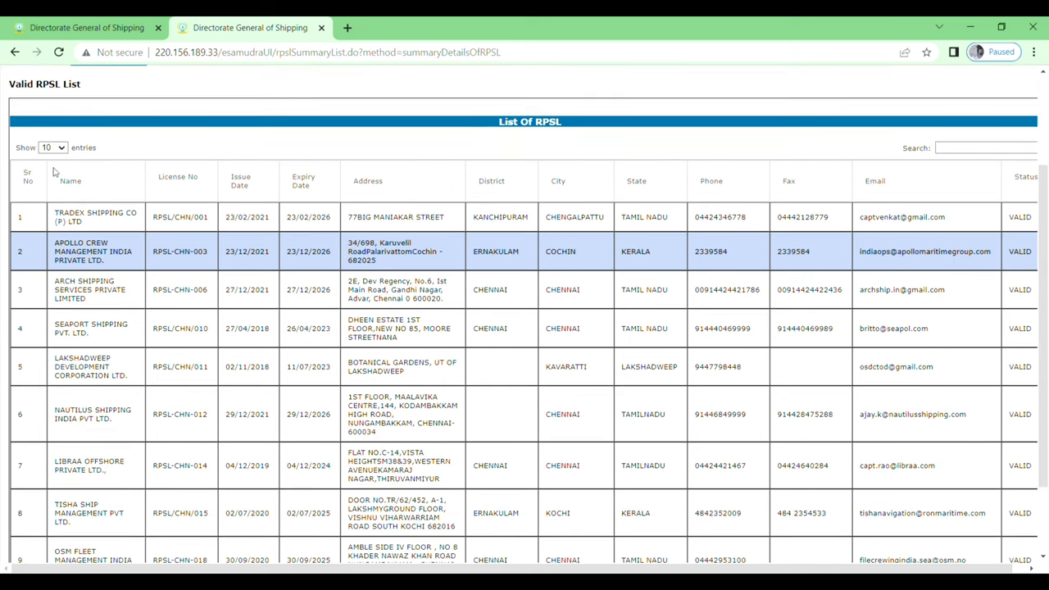
{"action": "scroll", "scroll_direction": "down", "scroll_amount": 3}
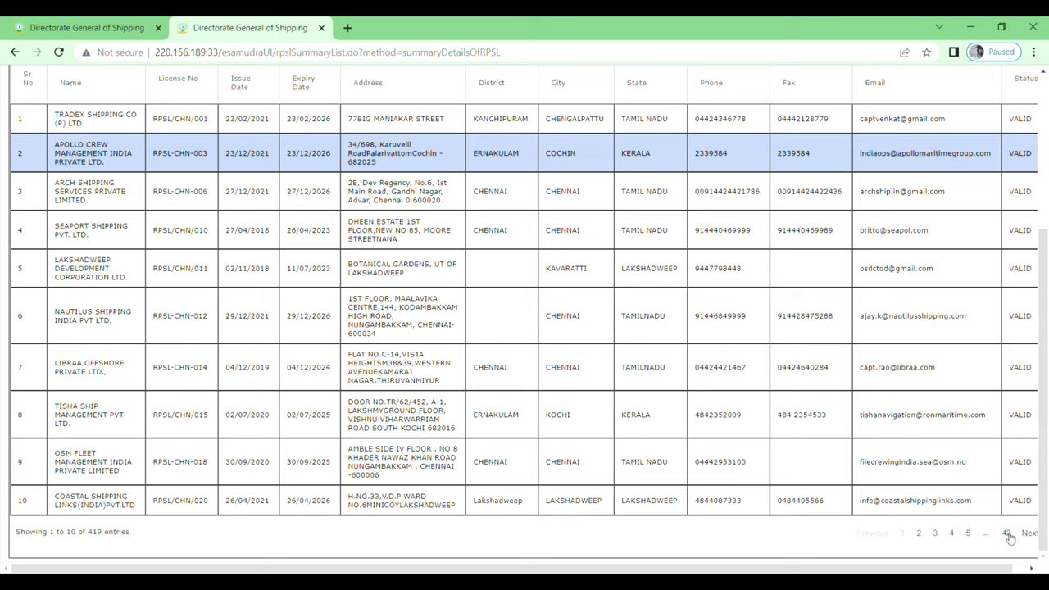
{"action": "left_click", "coordinate": [1029, 531]}
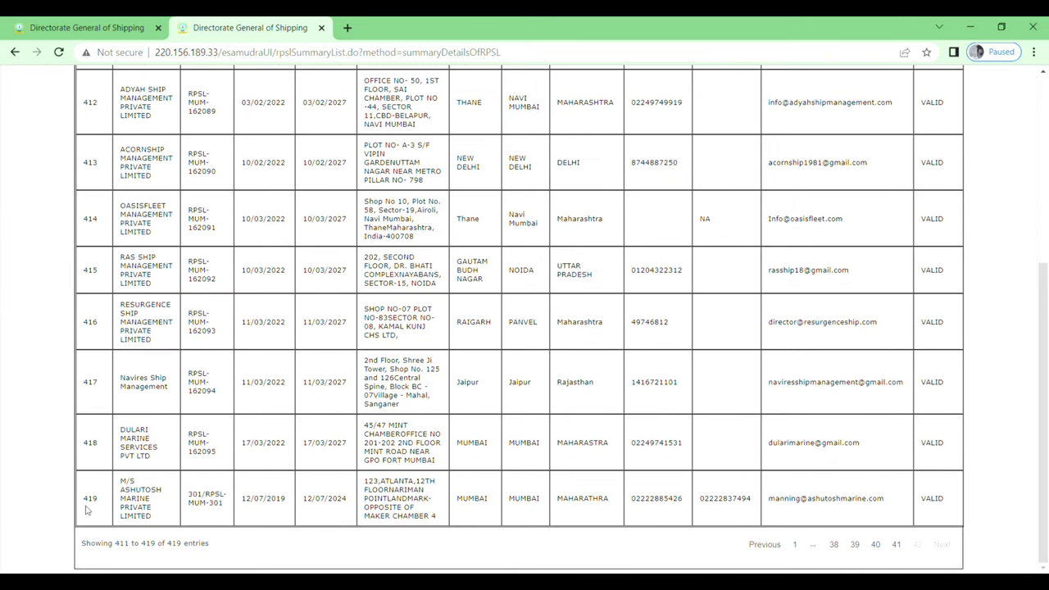
{"action": "mouse_move", "coordinate": [803, 432]}
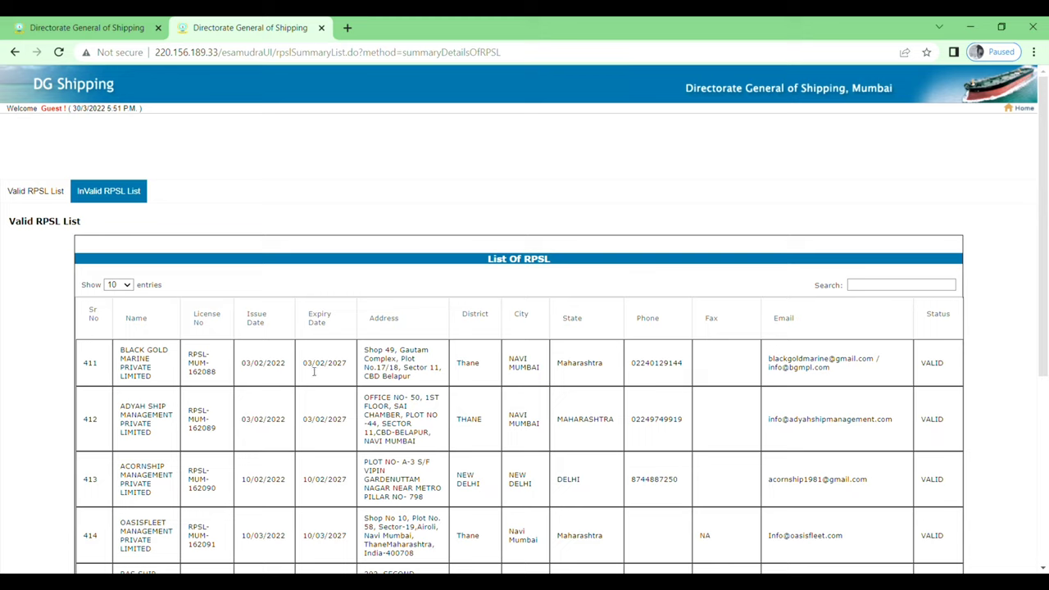
{"action": "mouse_move", "coordinate": [481, 374]}
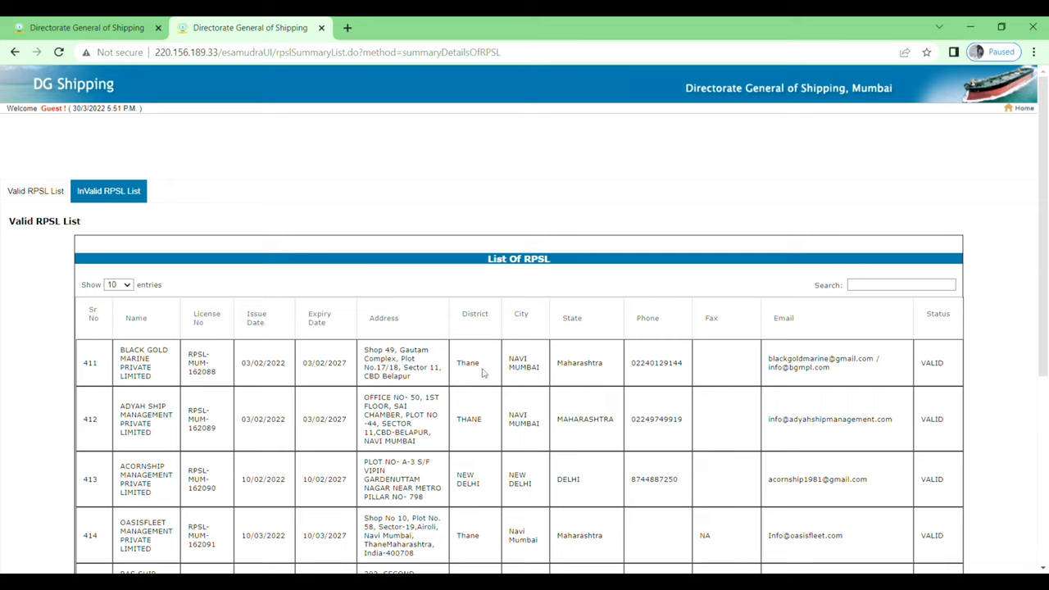
{"action": "mouse_move", "coordinate": [567, 375]}
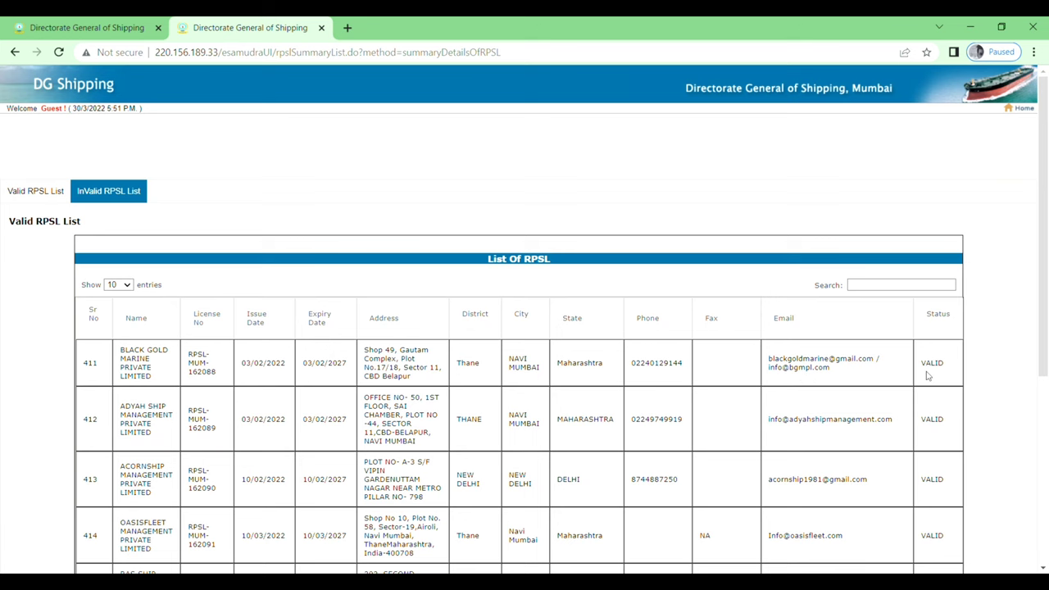
{"action": "scroll", "scroll_direction": "down", "scroll_amount": 3}
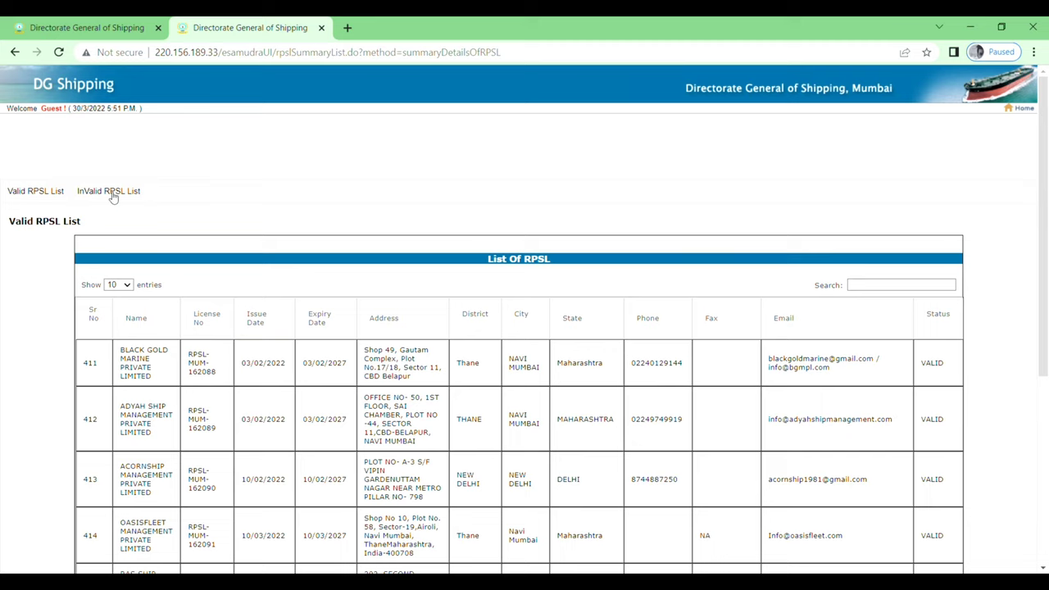
Step: Switch to the InValid RPSL List of suspended agencies
{"action": "left_click", "coordinate": [108, 190]}
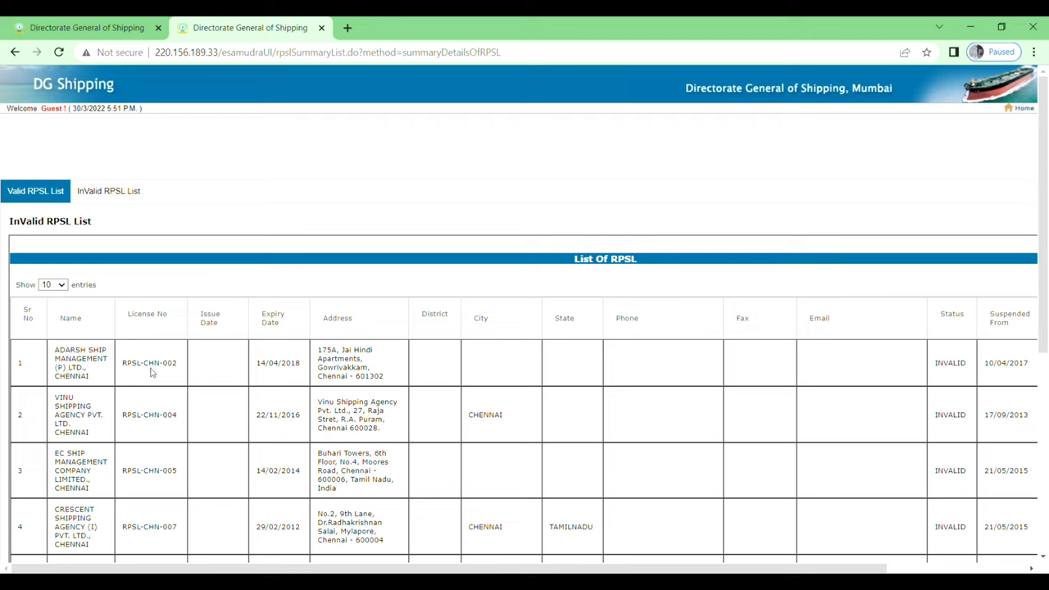
{"action": "mouse_move", "coordinate": [962, 342]}
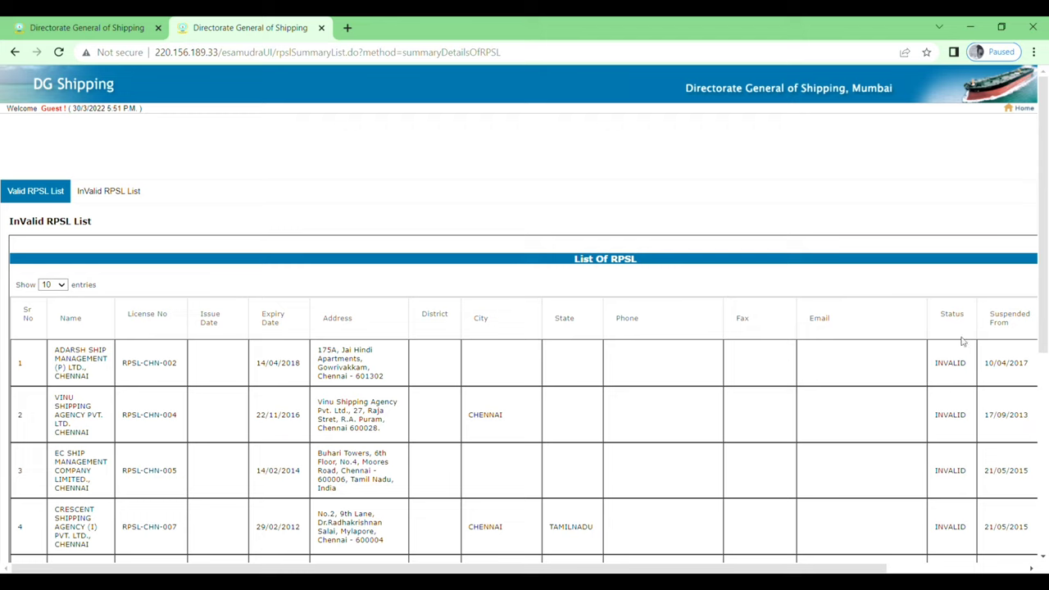
{"action": "mouse_move", "coordinate": [390, 341]}
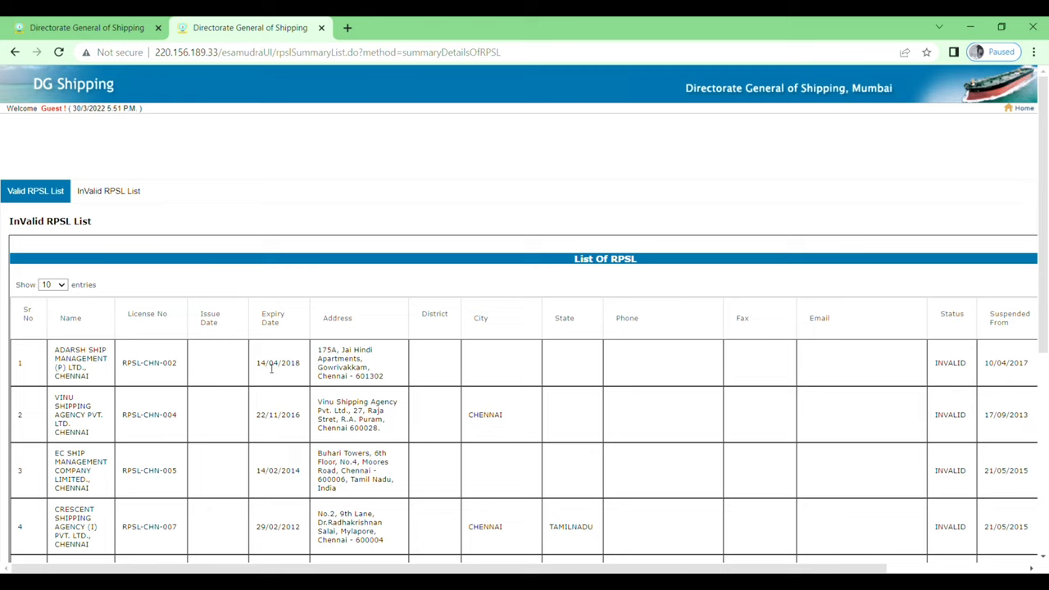
{"action": "mouse_move", "coordinate": [276, 370]}
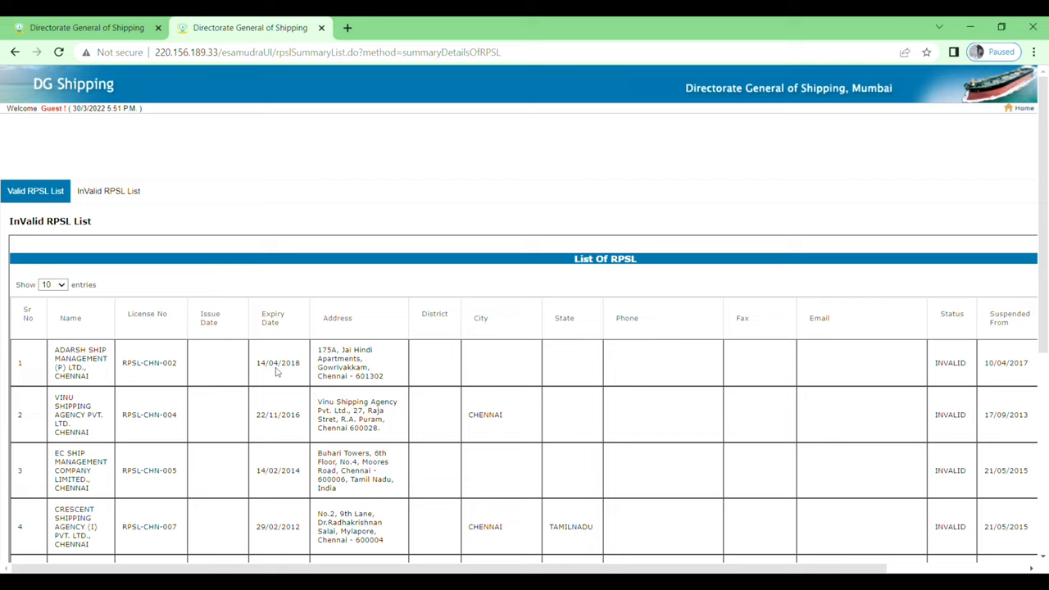
{"action": "mouse_move", "coordinate": [298, 443]}
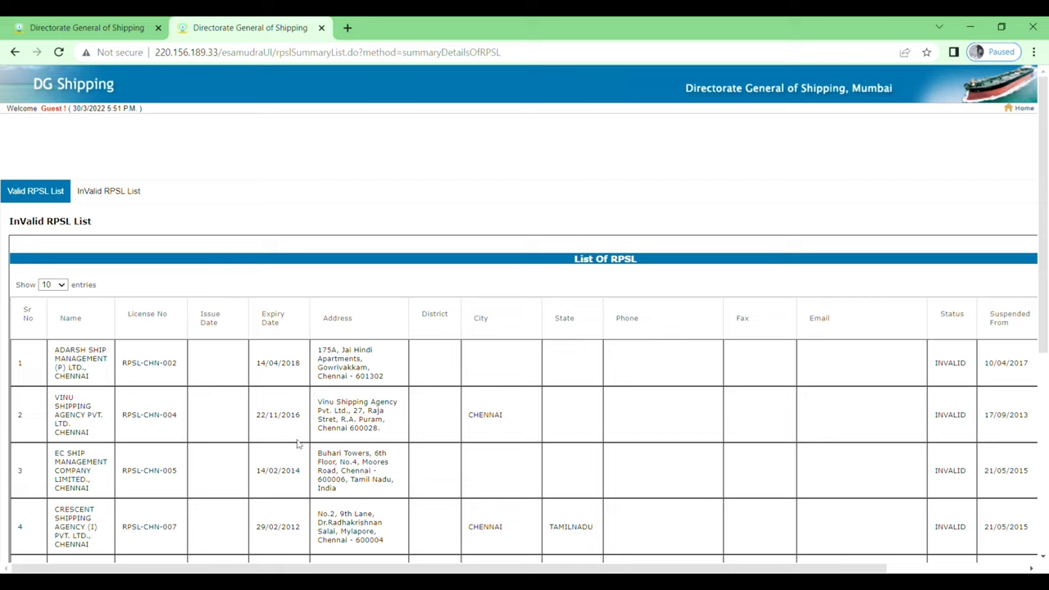